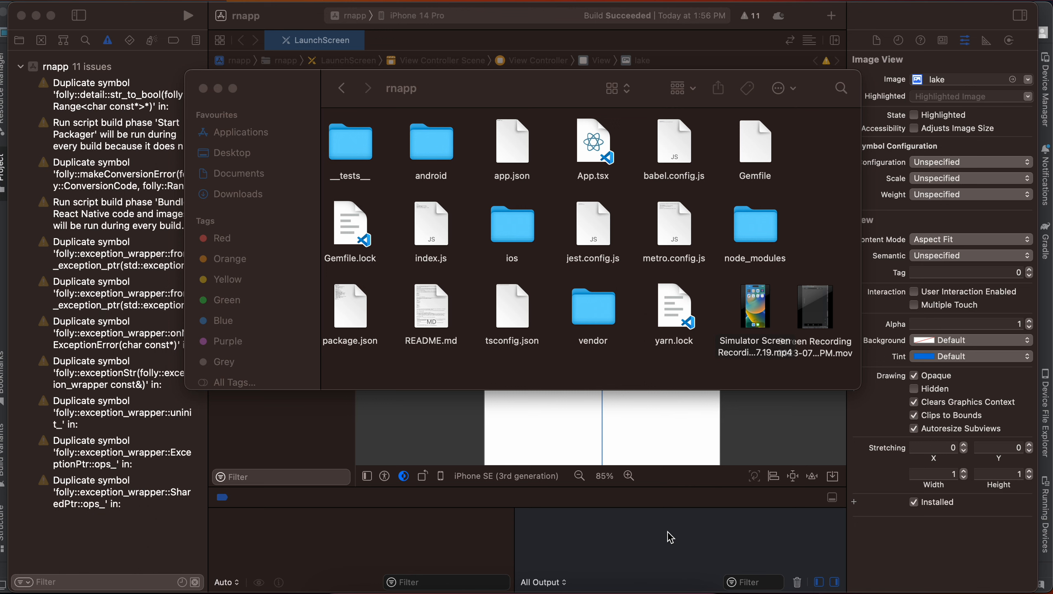
mouse_move(281, 442)
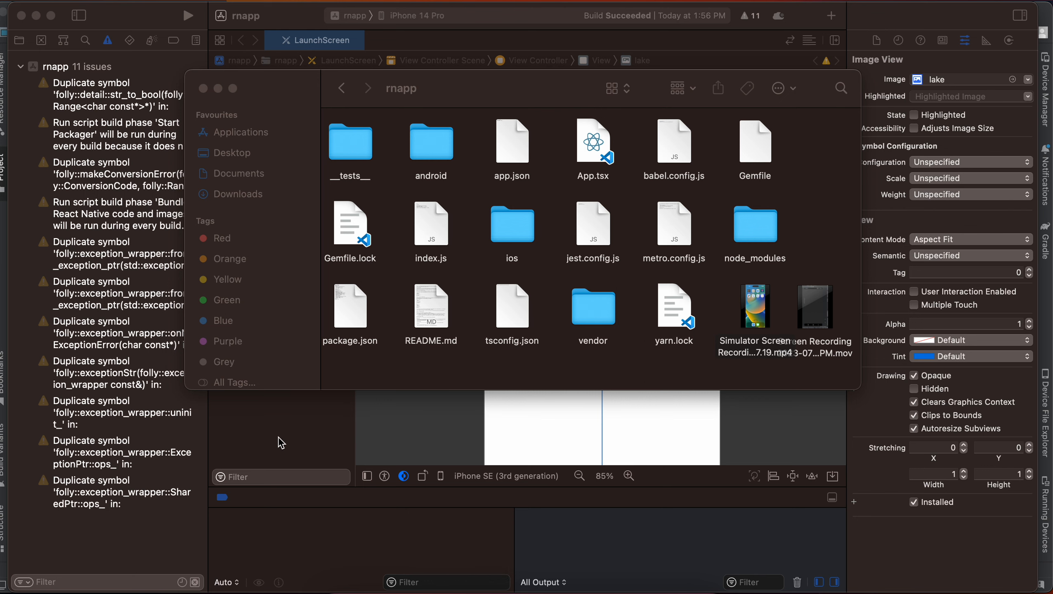
Step: Return to LaunchScreen.storyboard and inspect the 'Powered by React Native' label and lake image view
click(19, 40)
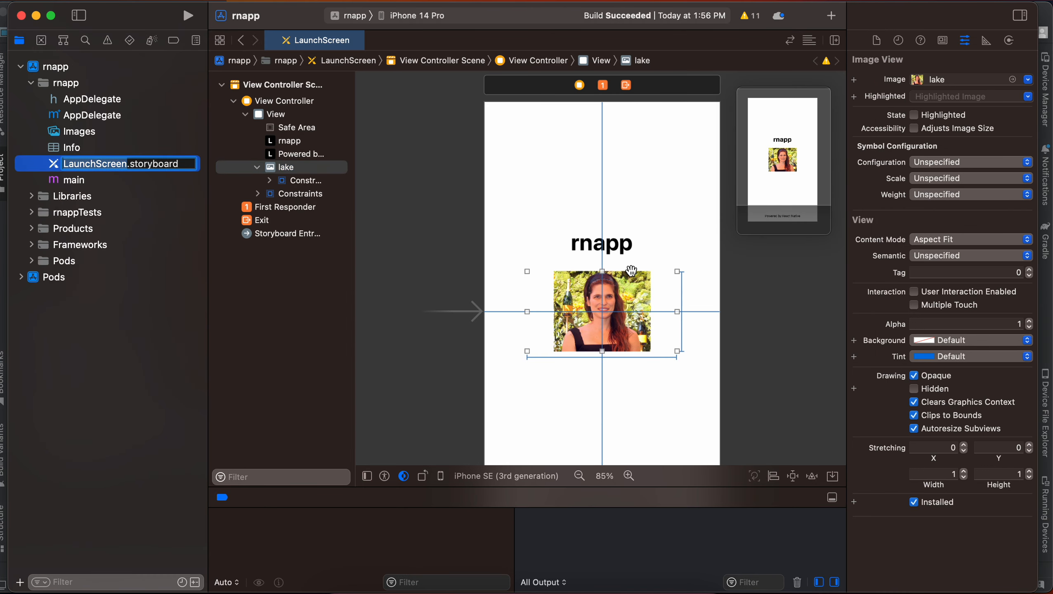
scroll(up, 3)
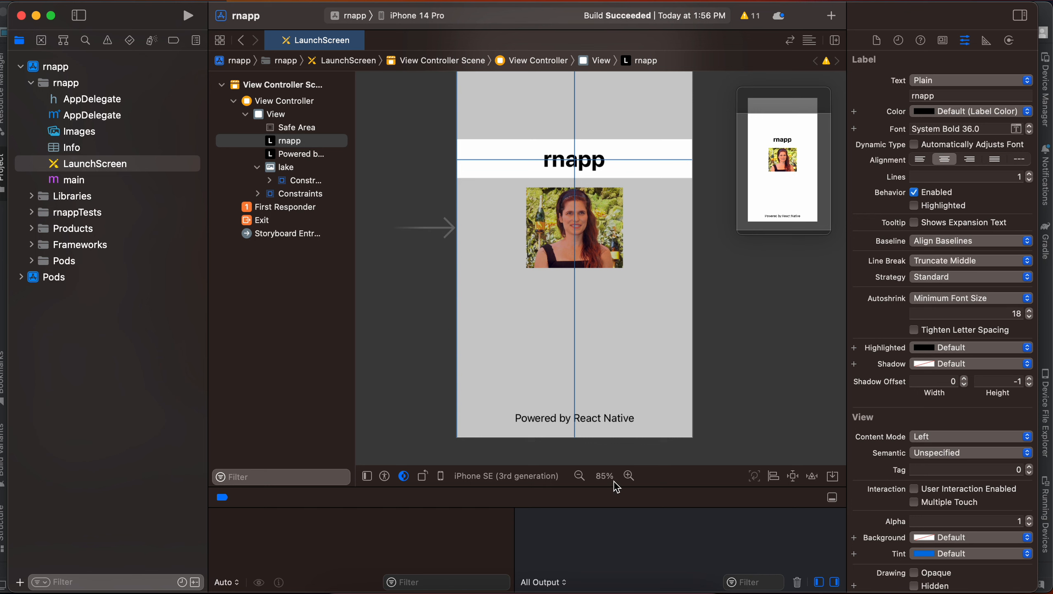
click(575, 418)
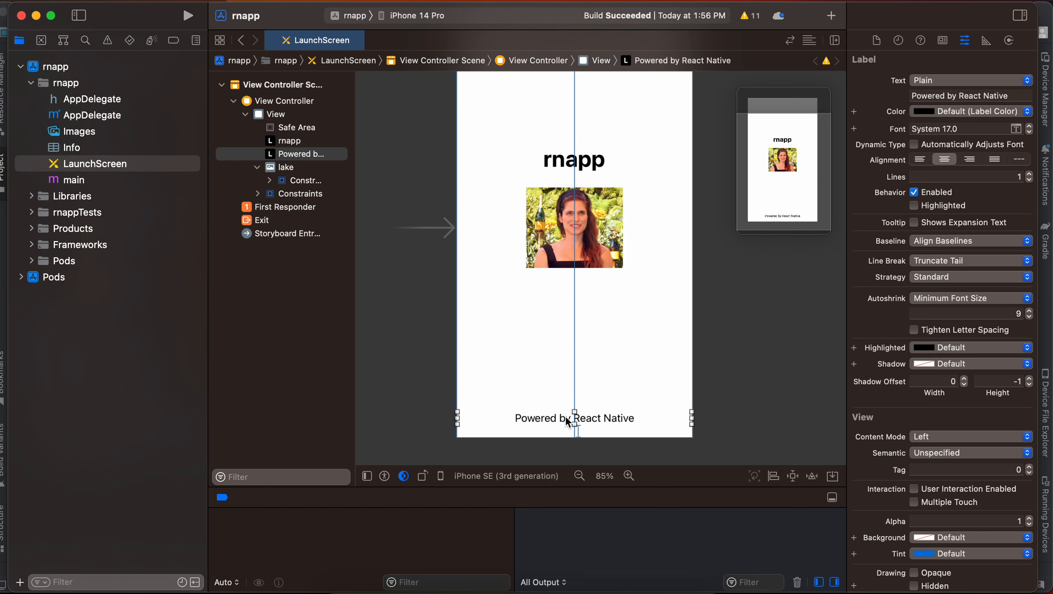
click(574, 227)
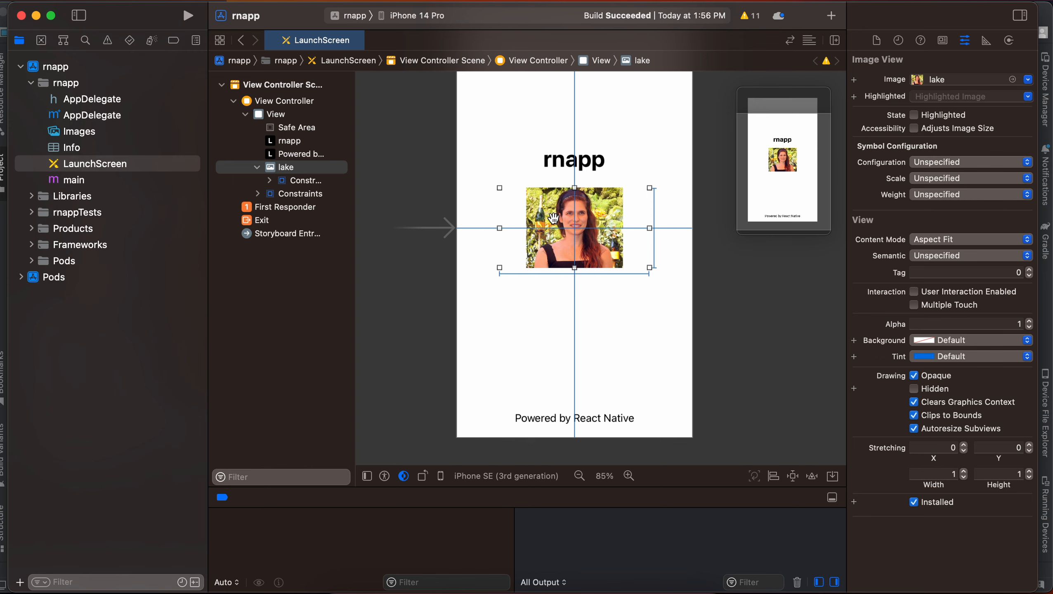
mouse_move(840, 12)
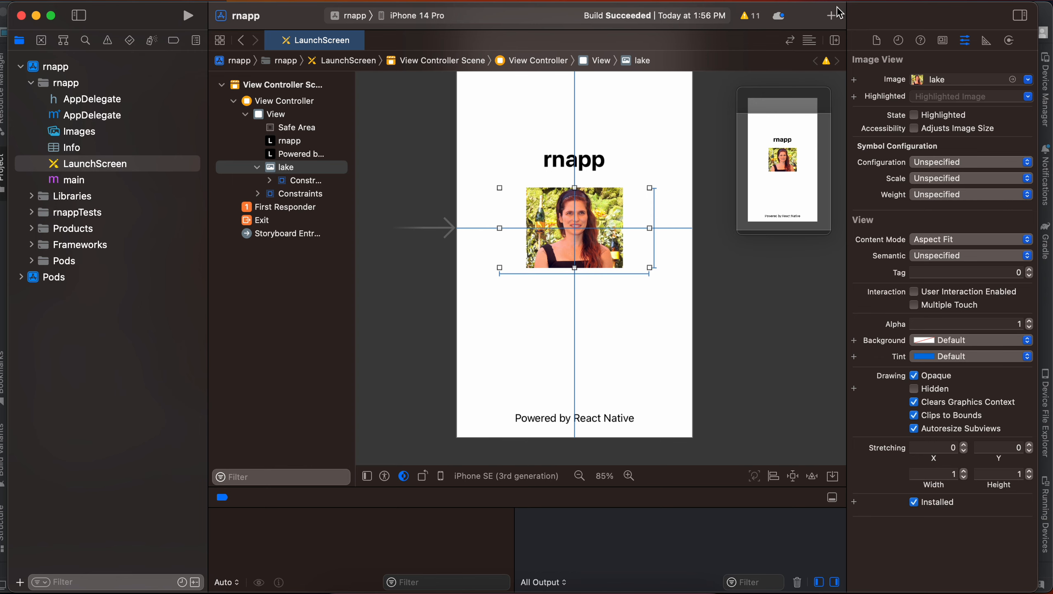
click(831, 16)
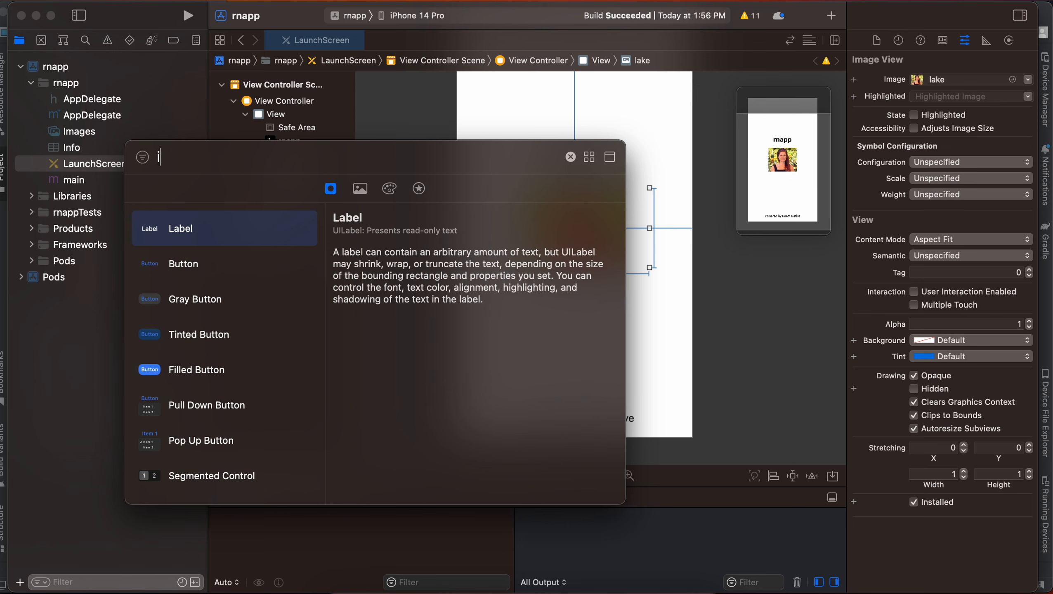
text(image)
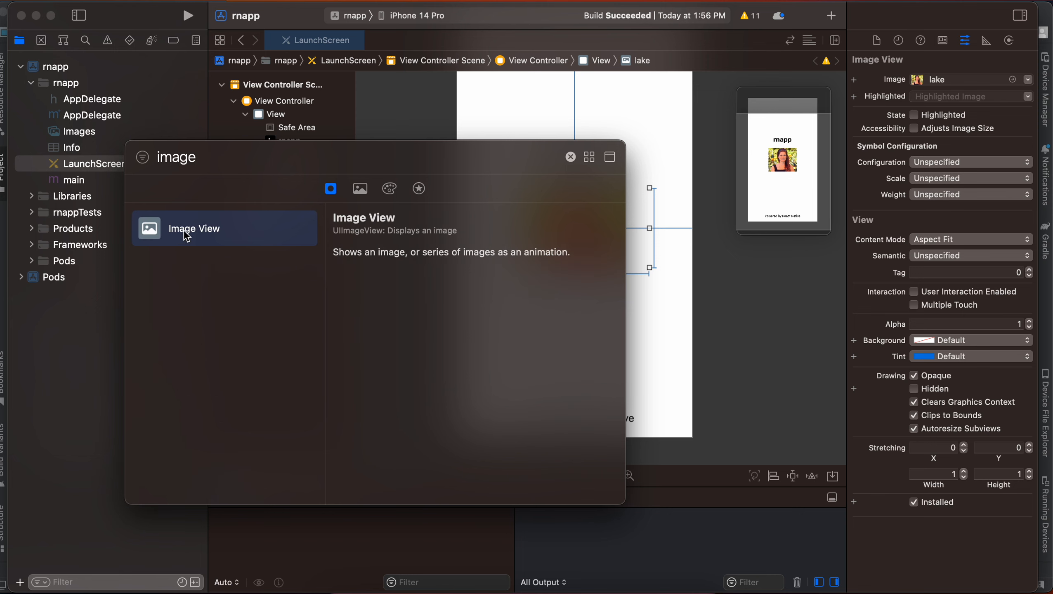
click(570, 157)
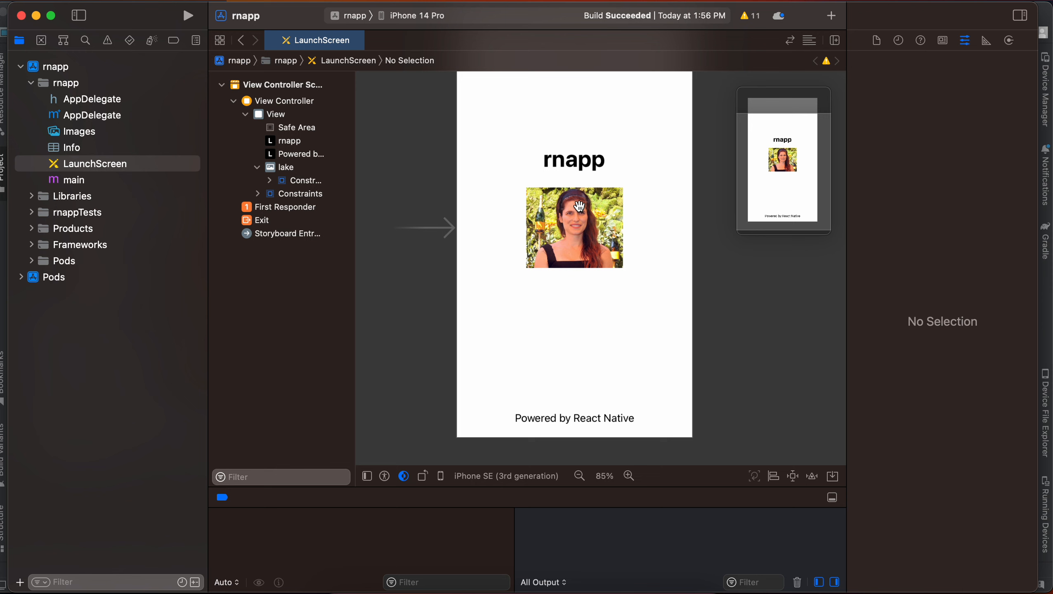
click(774, 476)
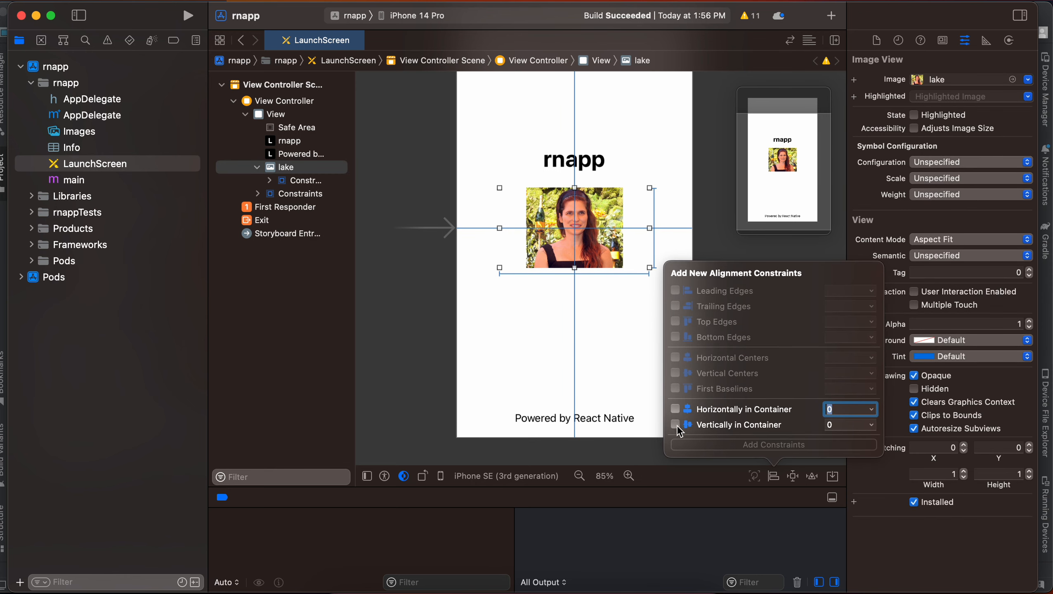
click(793, 476)
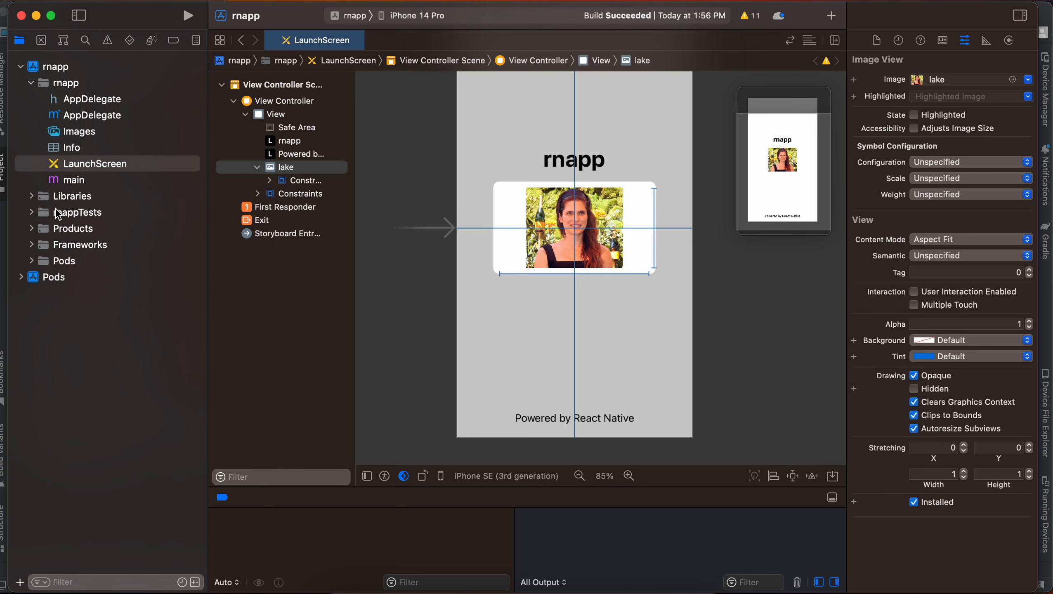
click(78, 132)
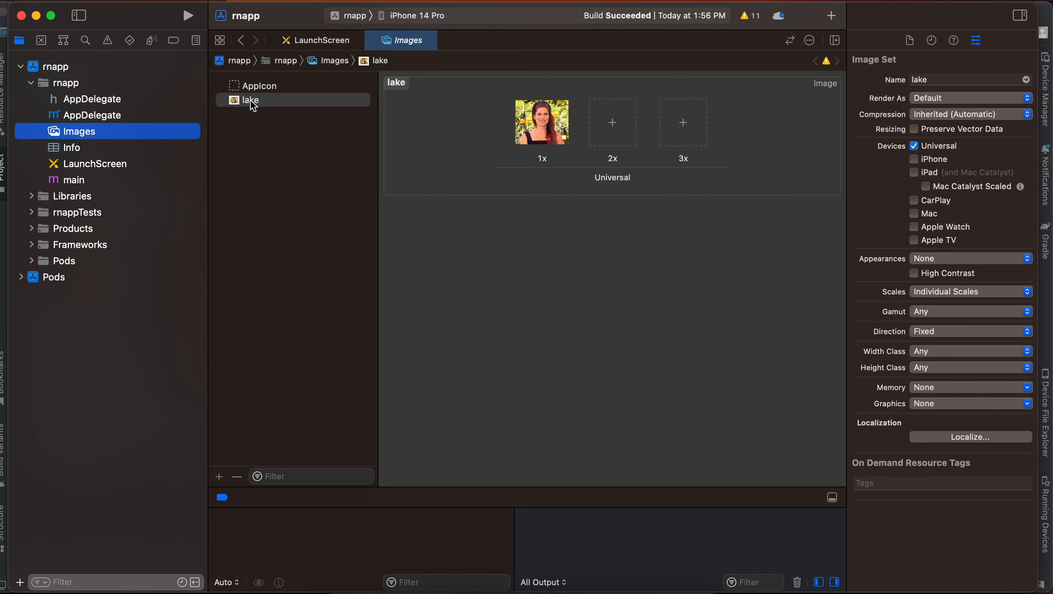
click(313, 39)
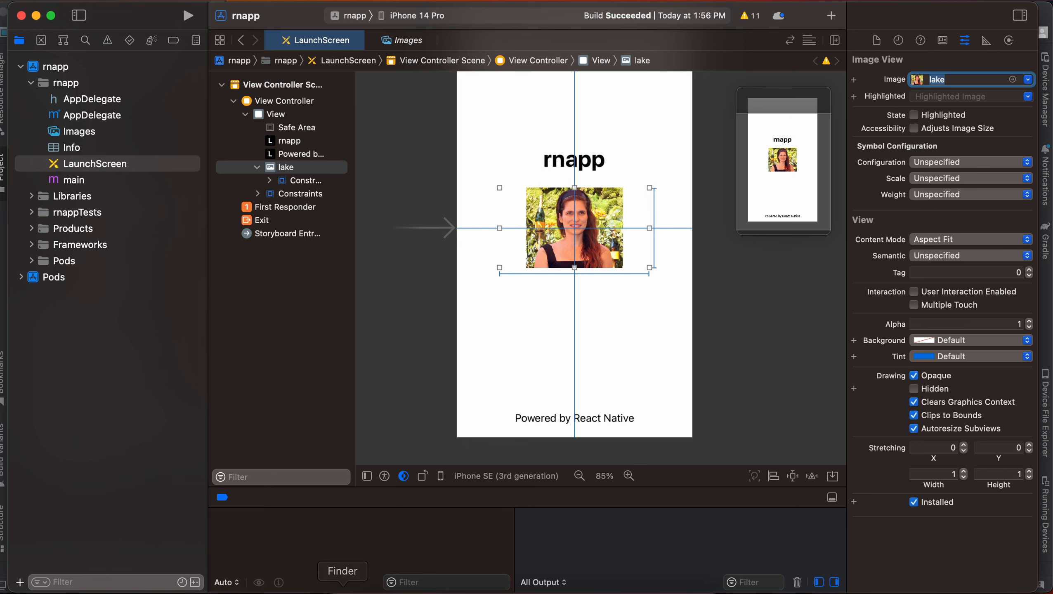
Step: Play the iOS Simulator Screen Recording .mp4 from the rnapp folder, then close it
click(342, 572)
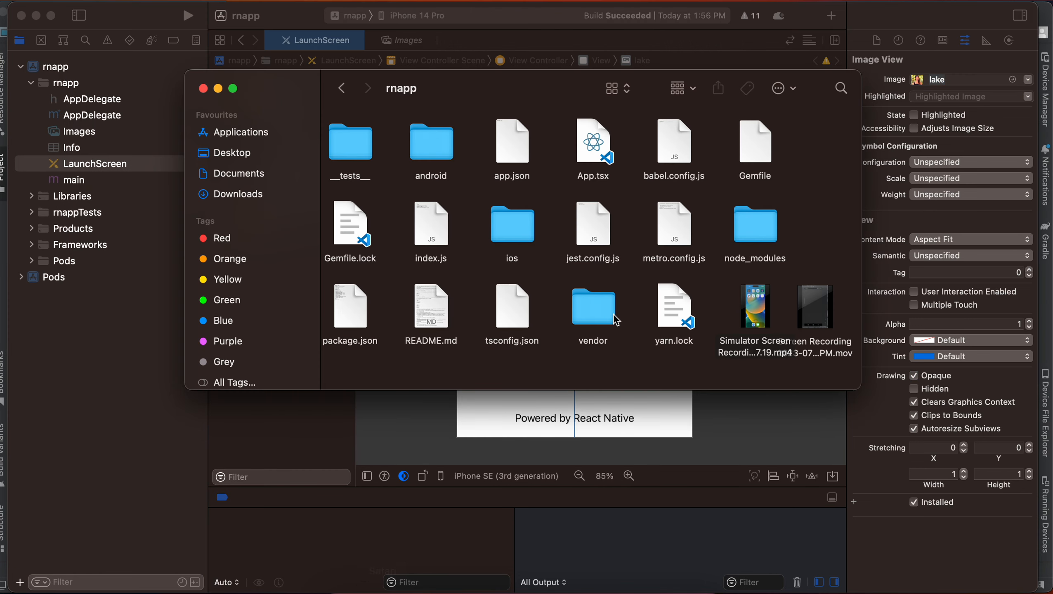
click(755, 308)
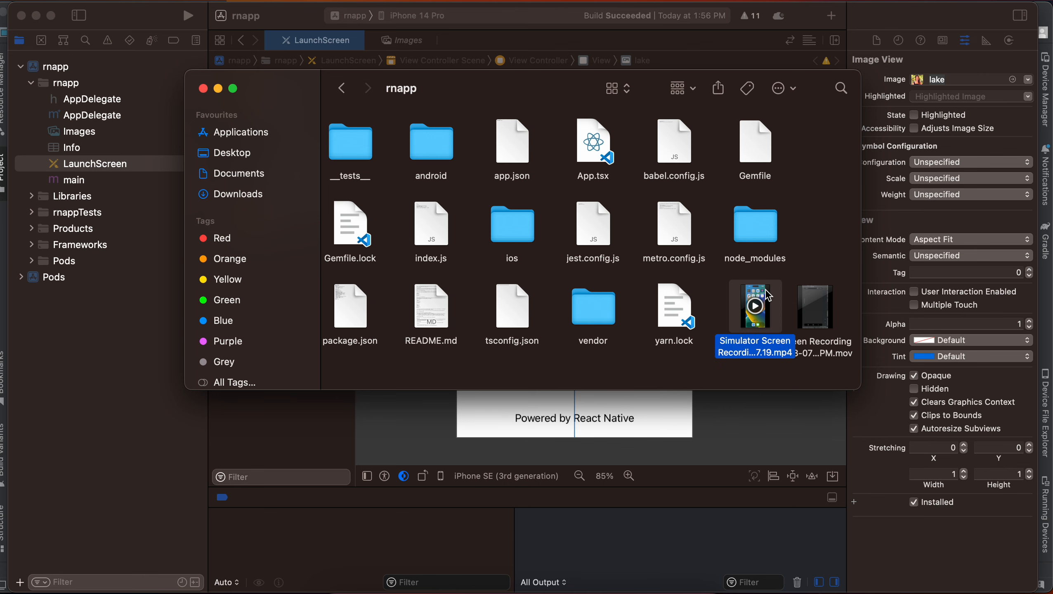
double_click(754, 307)
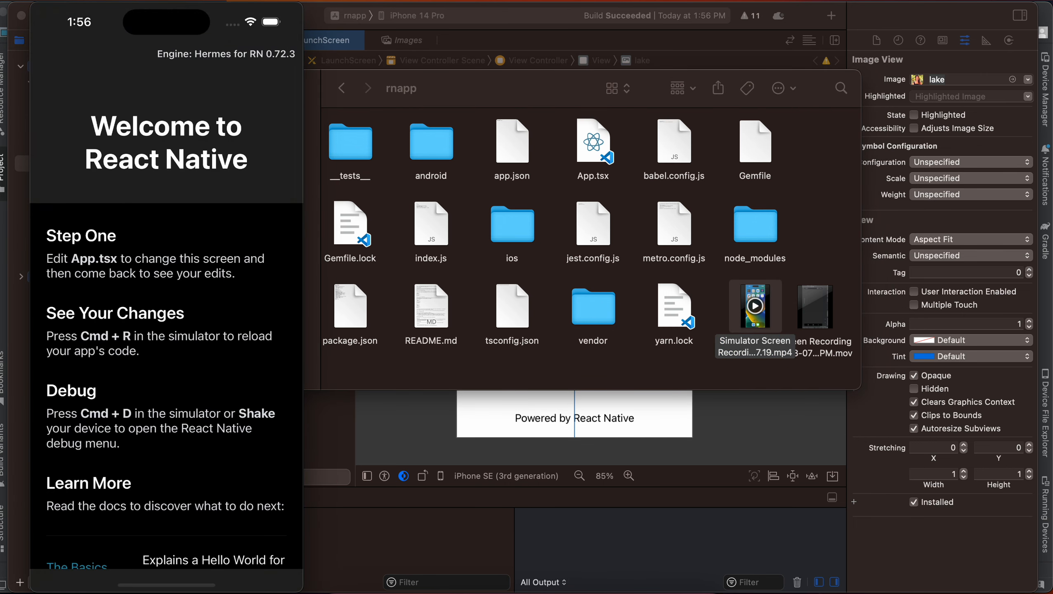
double_click(755, 305)
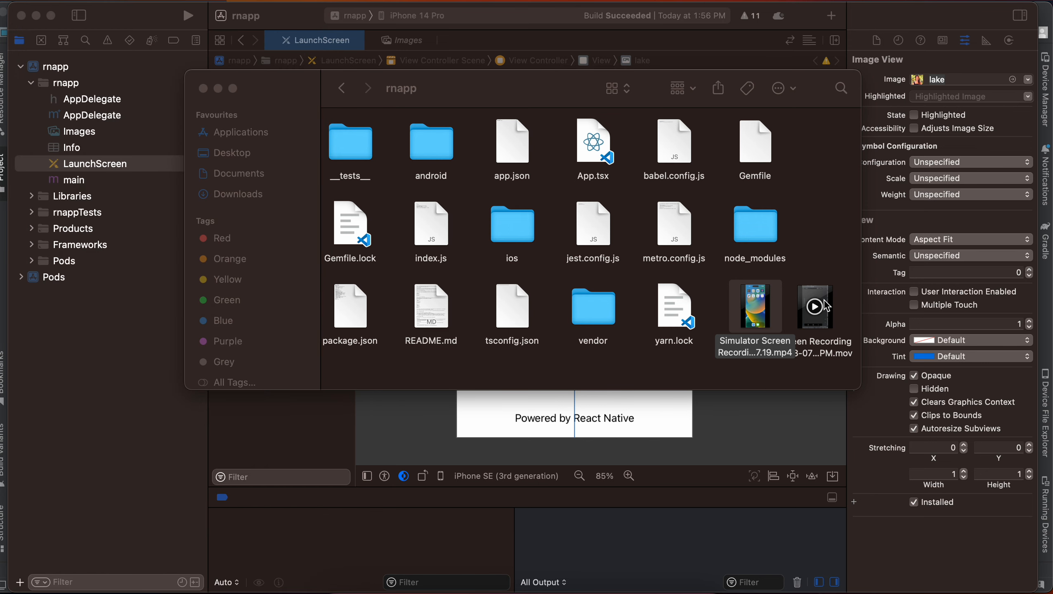
Step: Play the Android Screen Recording .mov, then close QuickTime
double_click(815, 308)
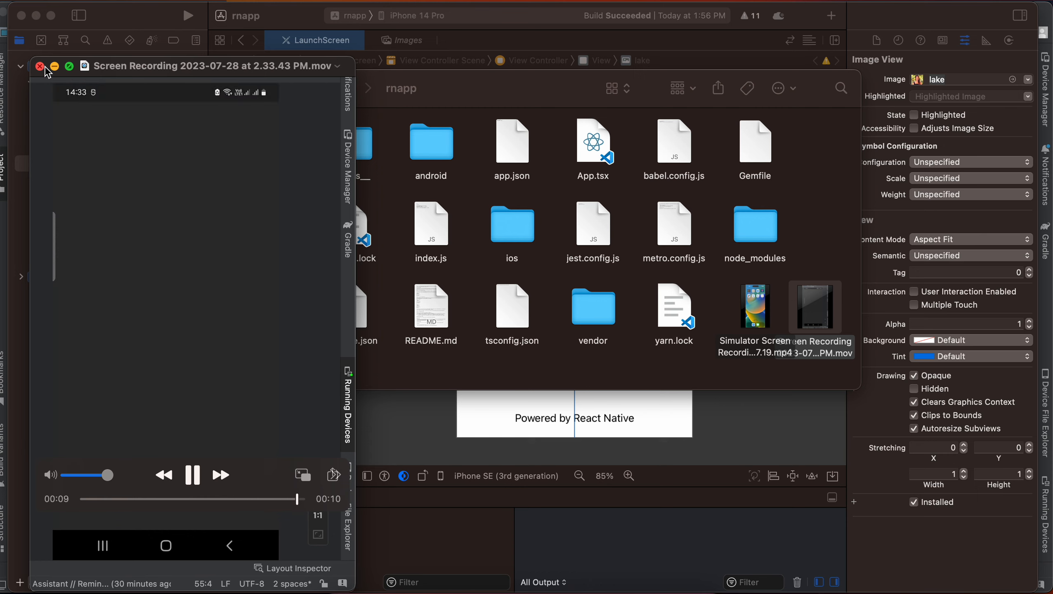
click(192, 475)
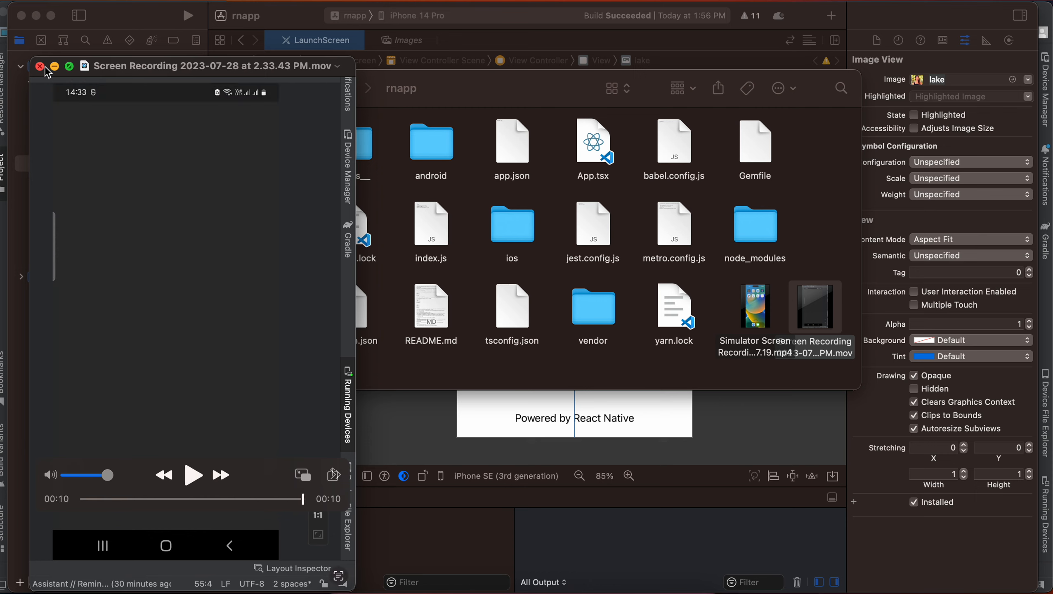
click(40, 66)
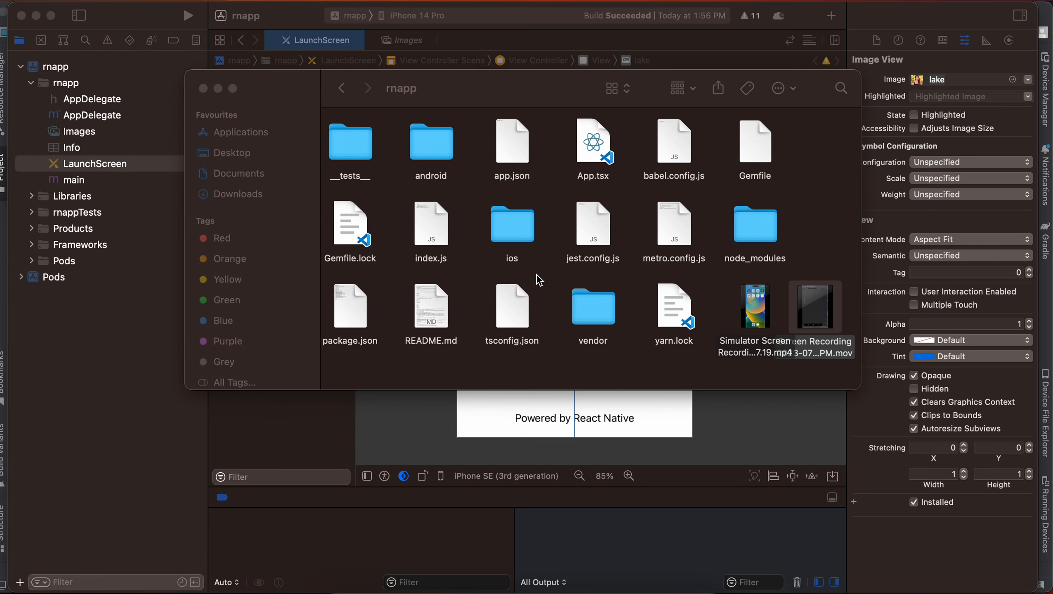
click(201, 88)
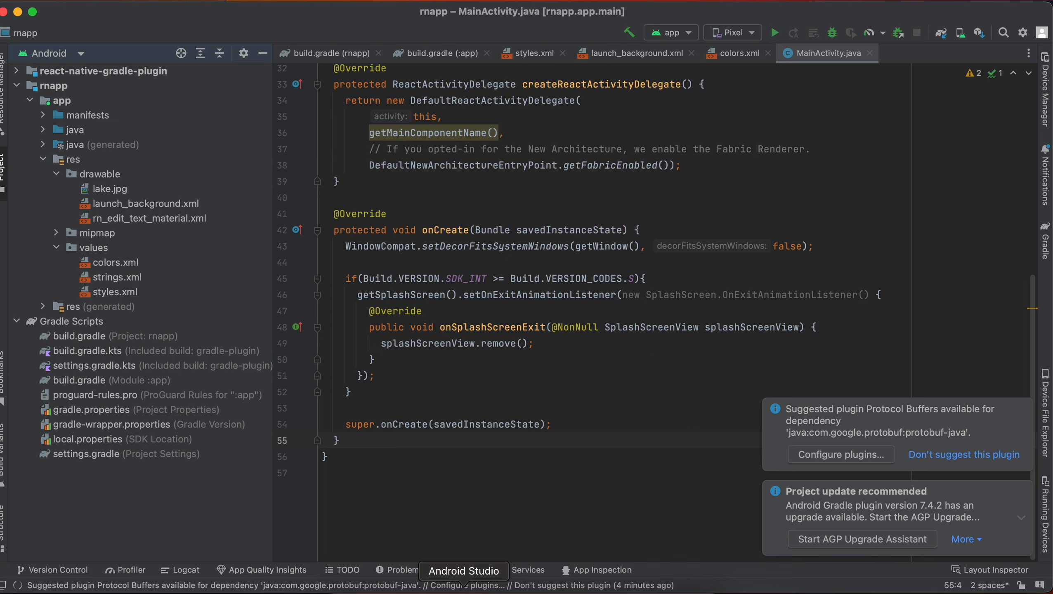
mouse_move(93, 385)
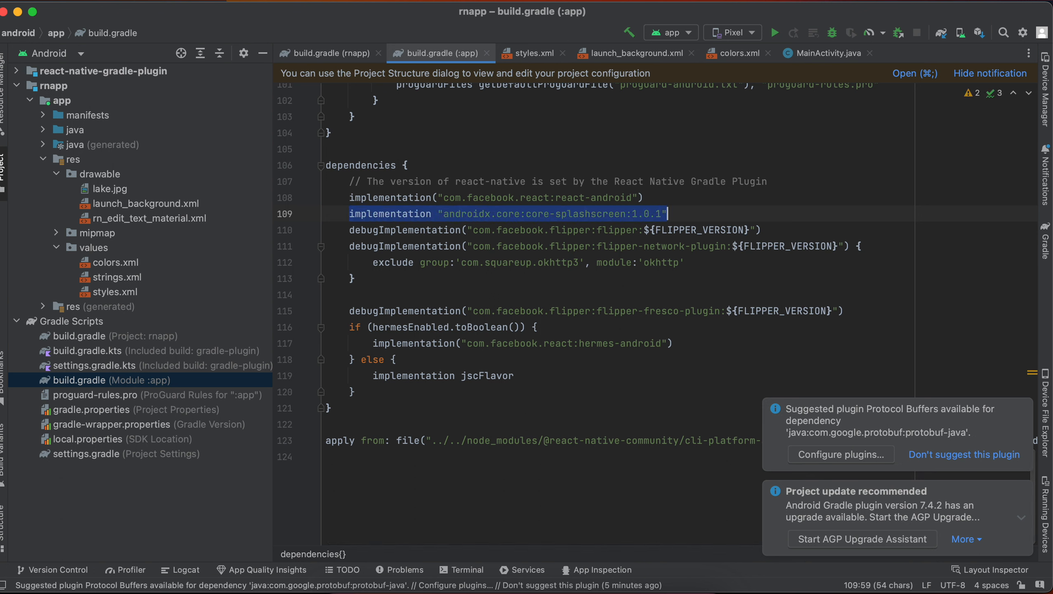
Step: Check the core-splashscreen 1.0.1 dependency line, then open colors.xml
click(732, 210)
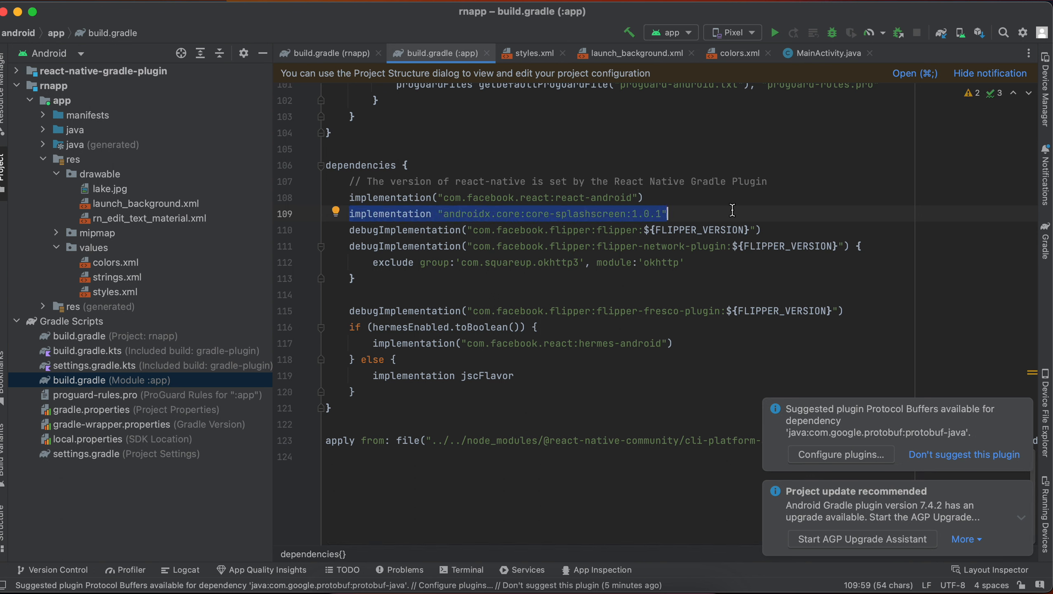
click(120, 263)
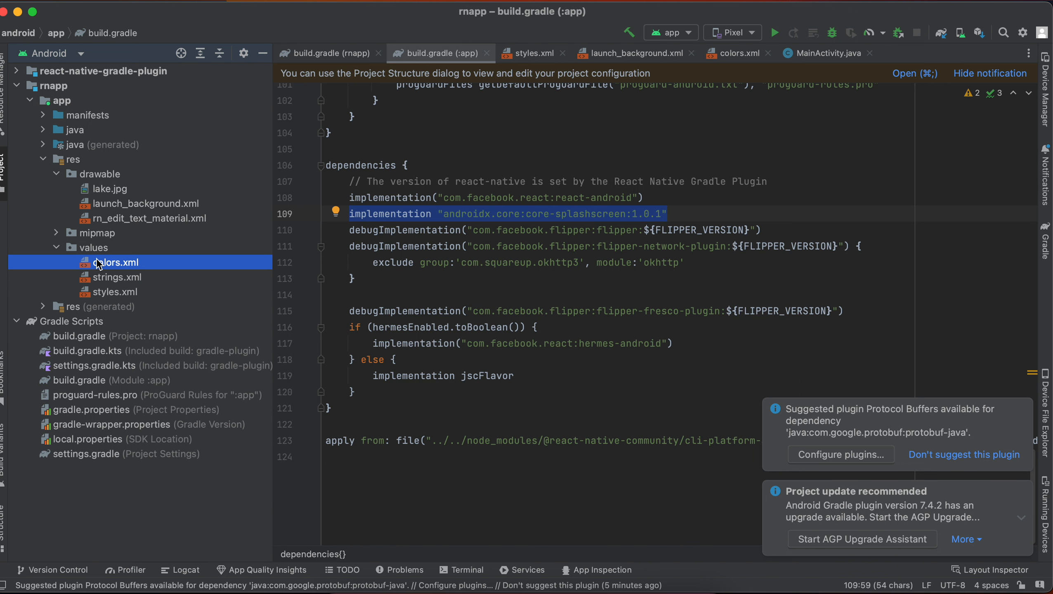
double_click(118, 262)
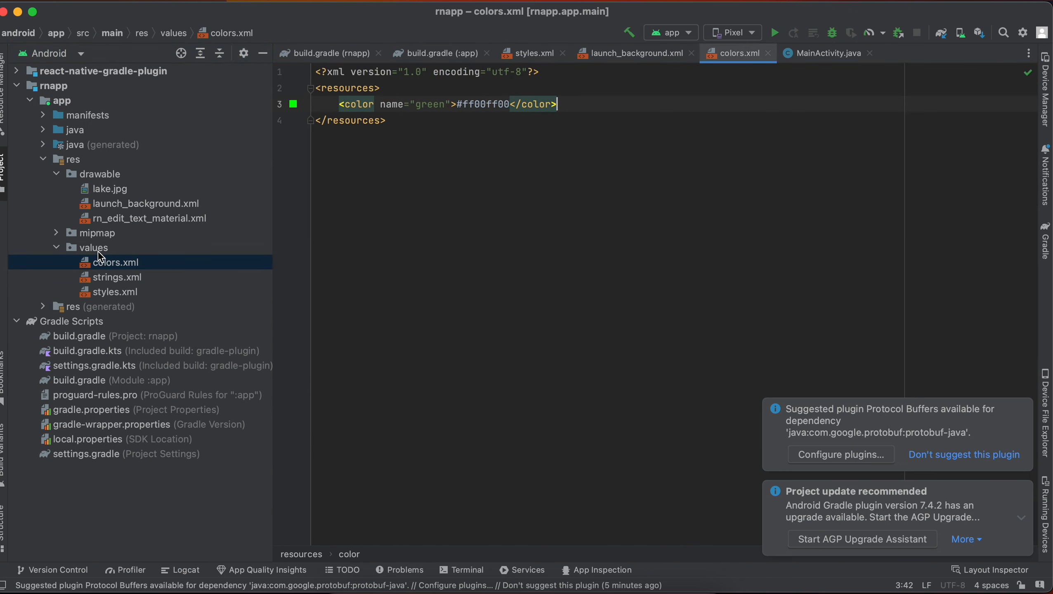
Step: Highlight the green colour and AppTheme's splash background (green) and launch_background icon references
click(339, 104)
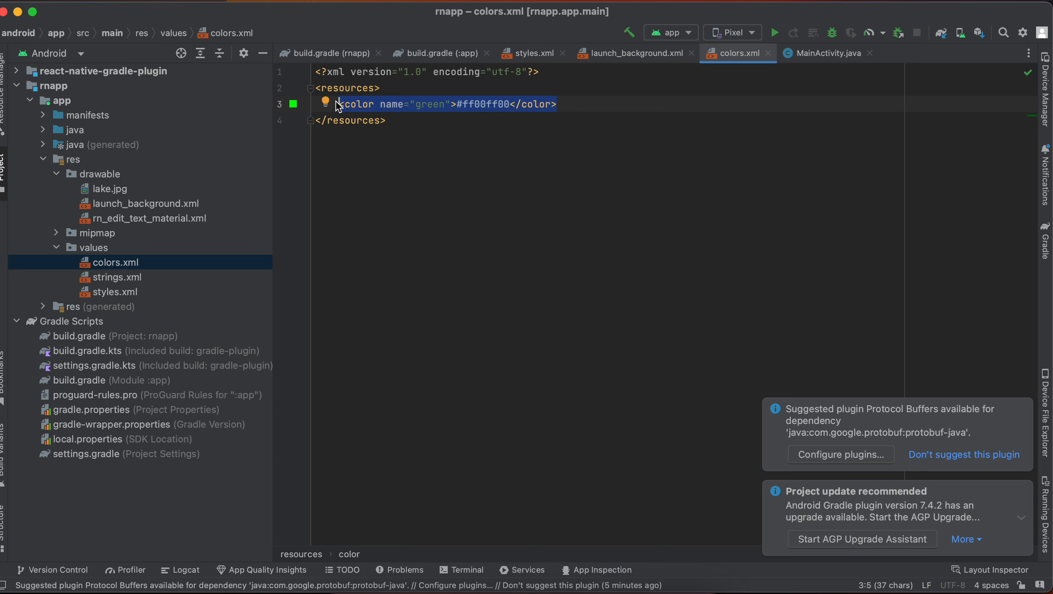
mouse_move(195, 258)
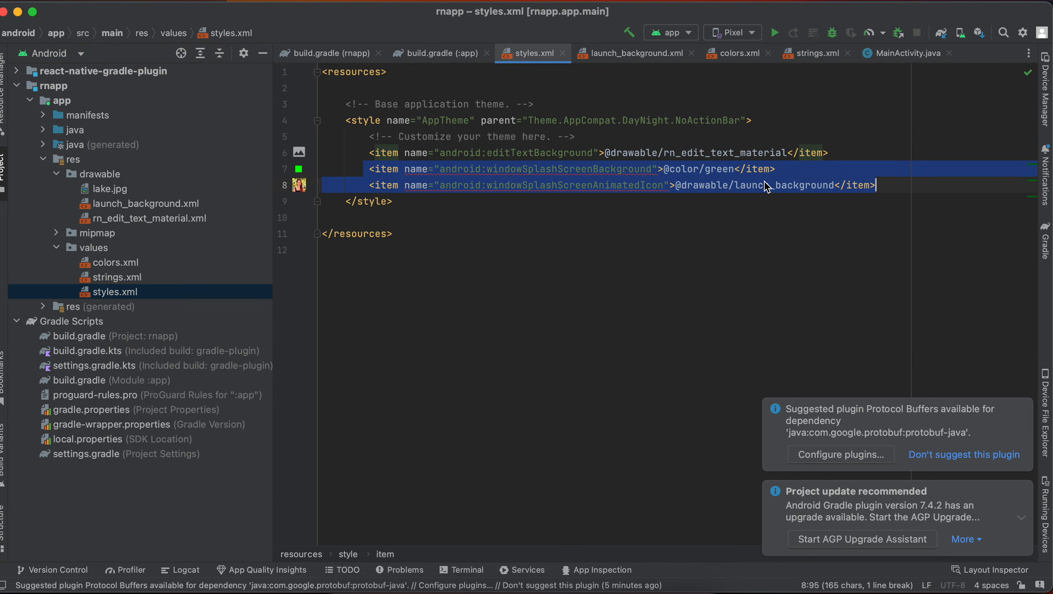
double_click(718, 168)
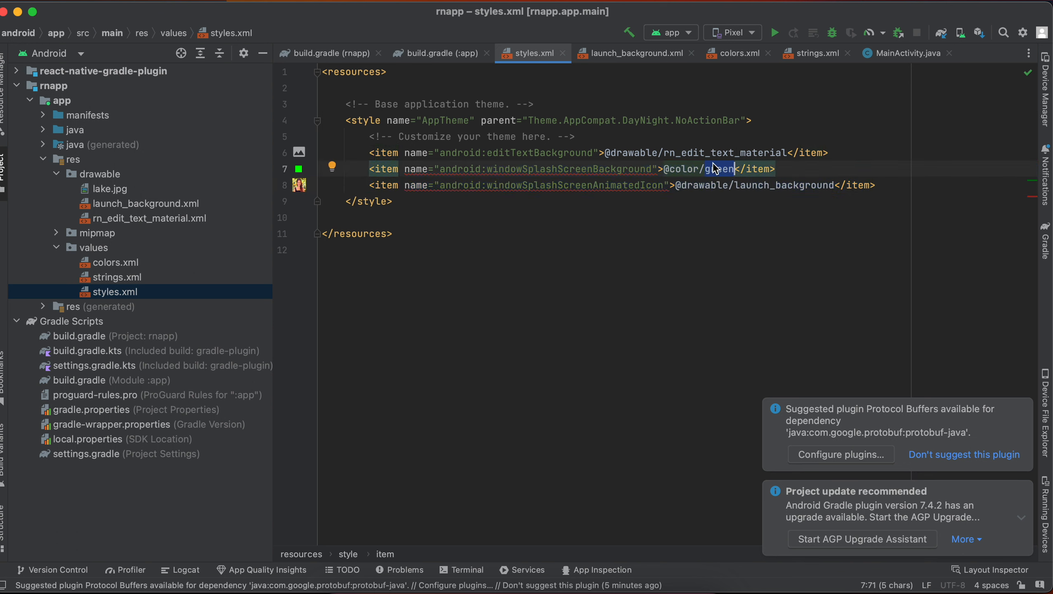
double_click(782, 185)
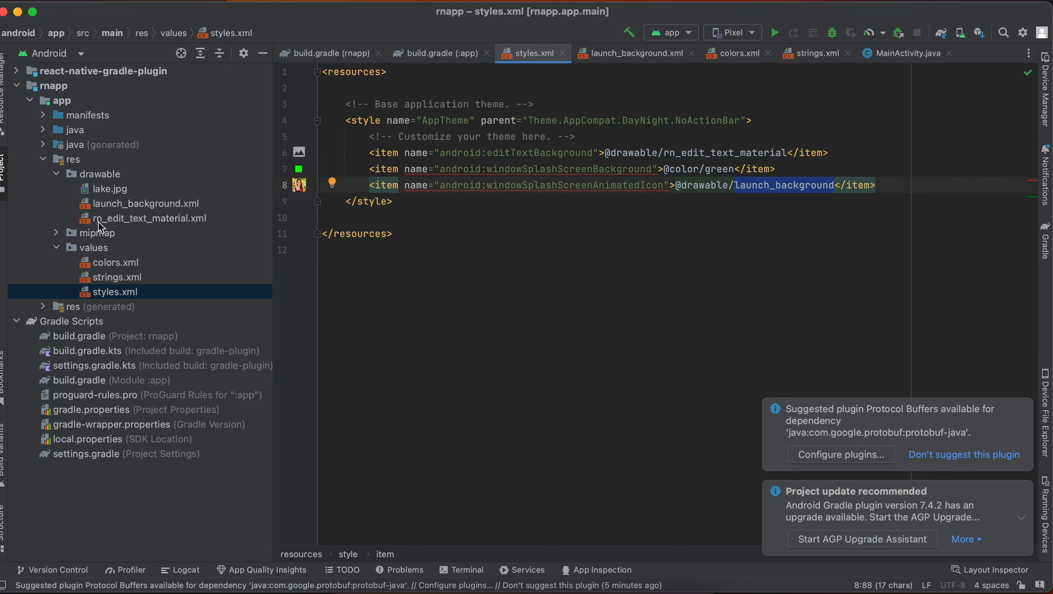
click(145, 203)
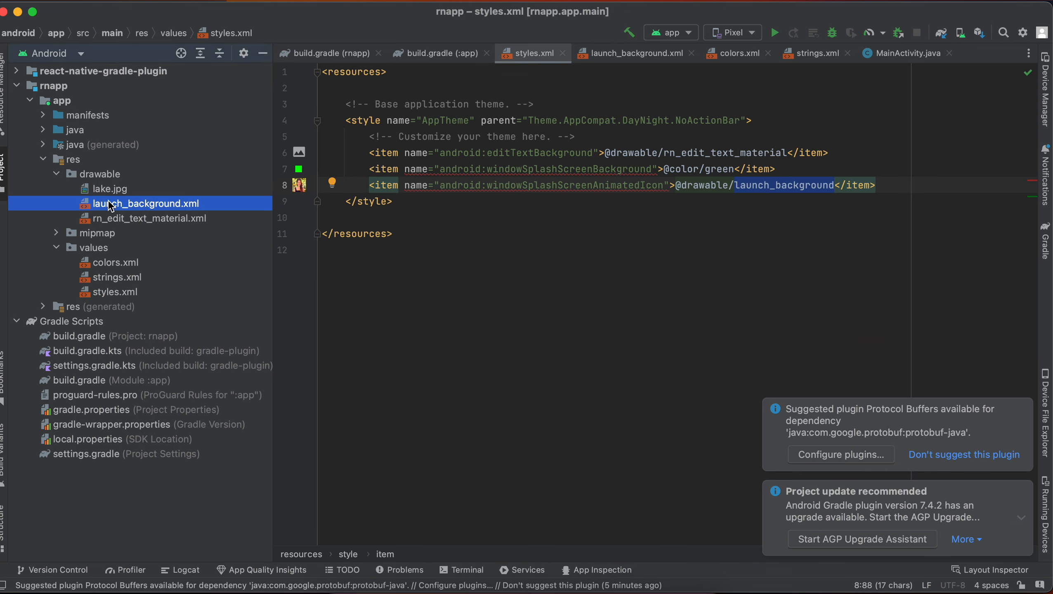
Step: Open launch_background.xml, preview the referenced lake.jpg, and return to the drawable
click(146, 203)
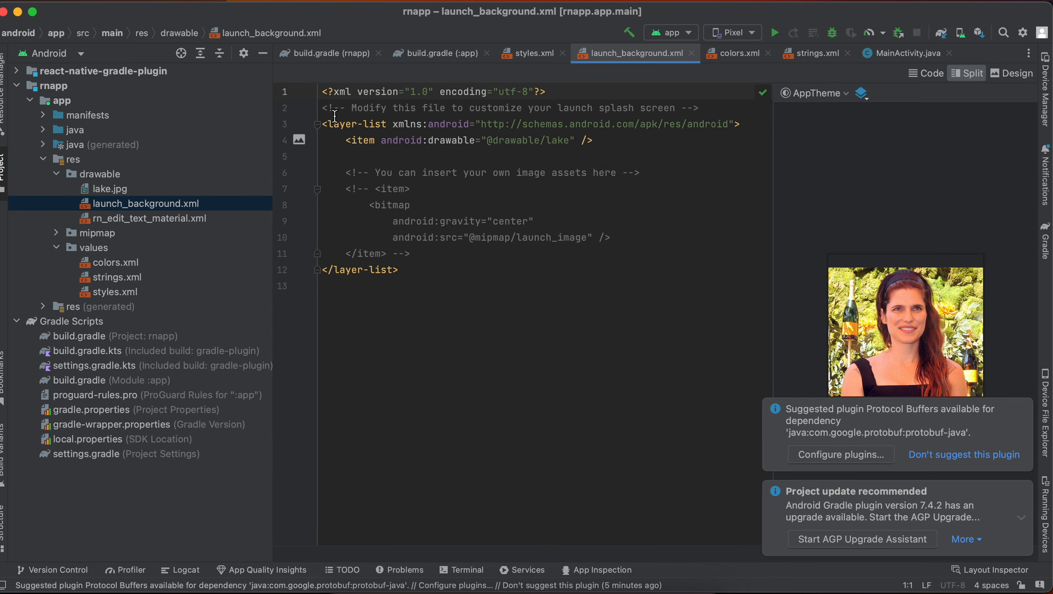
click(399, 189)
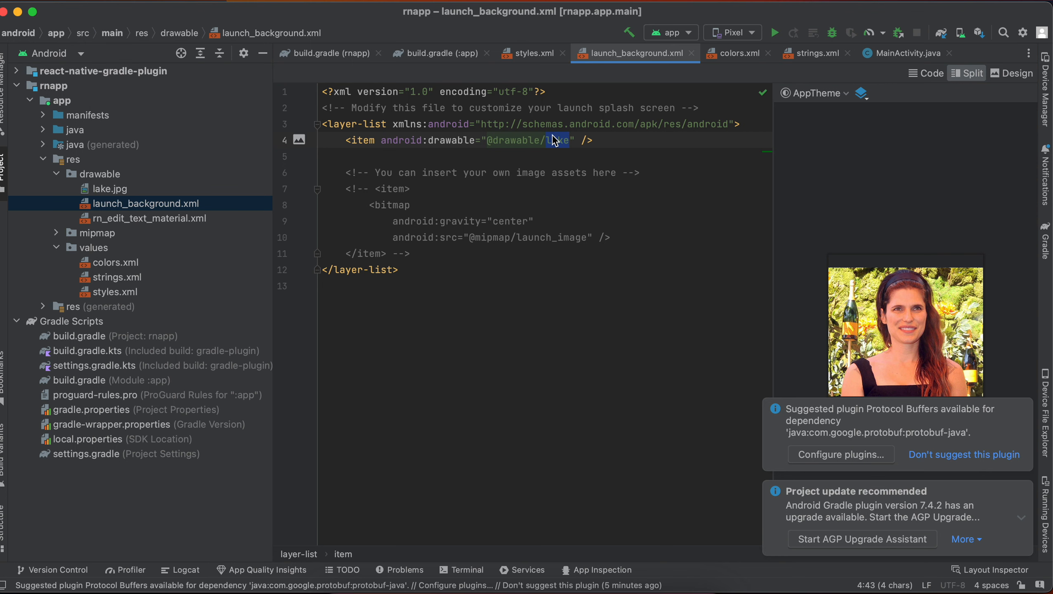
click(110, 188)
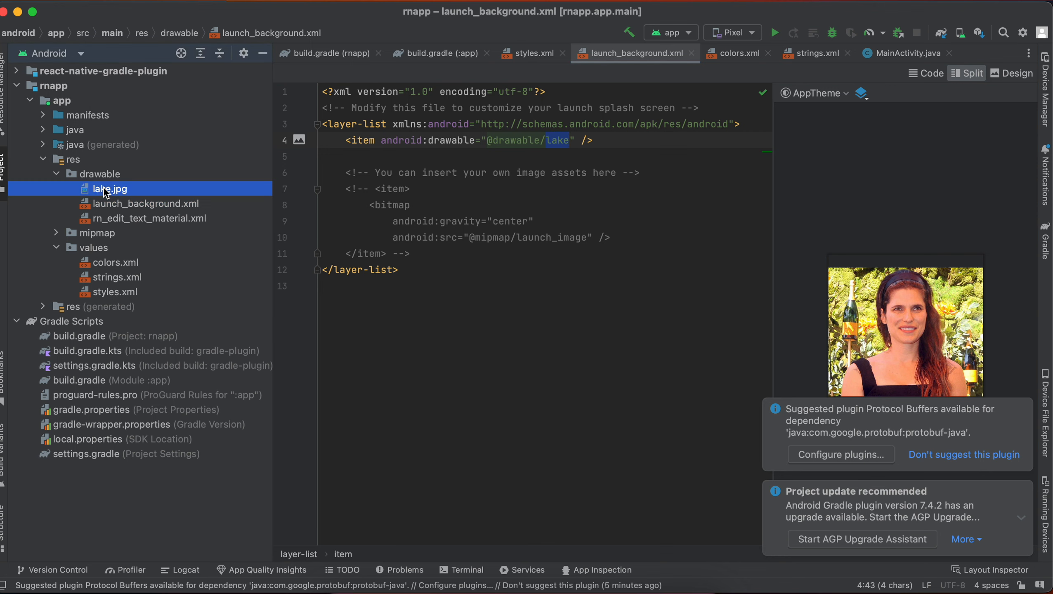
double_click(109, 188)
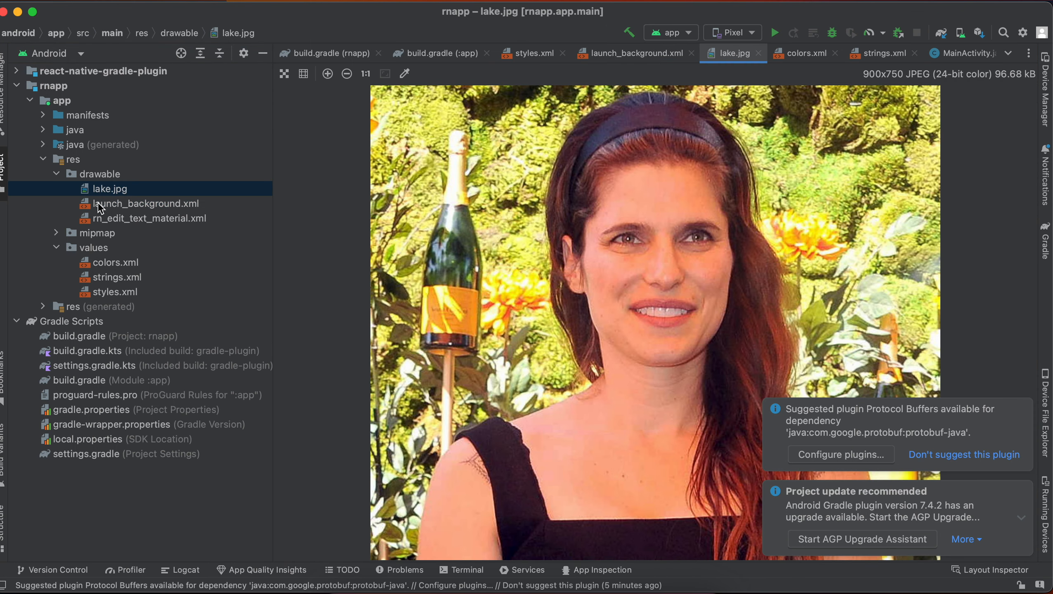
click(146, 203)
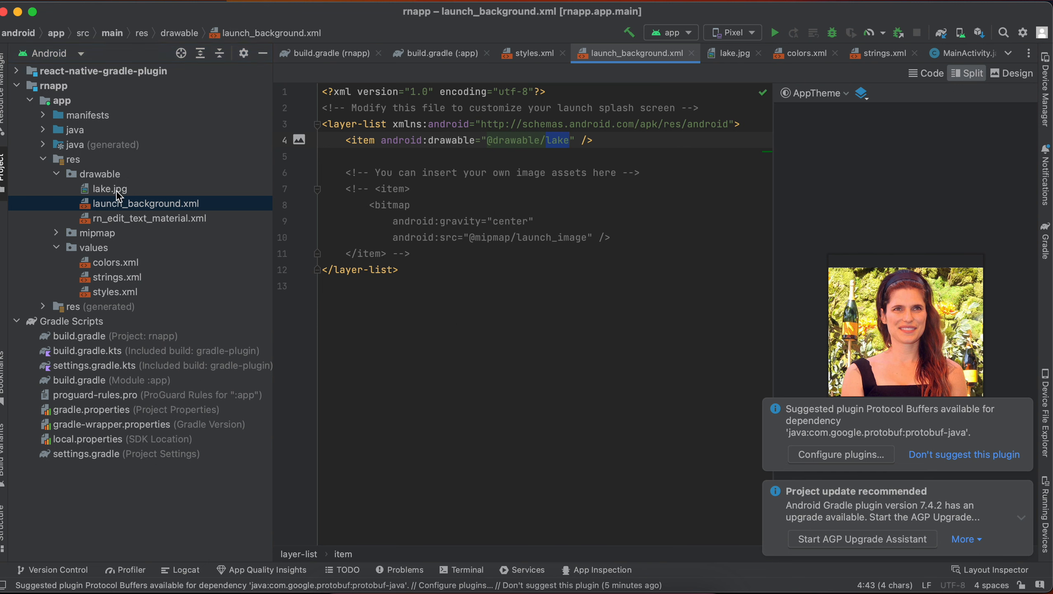
mouse_move(116, 193)
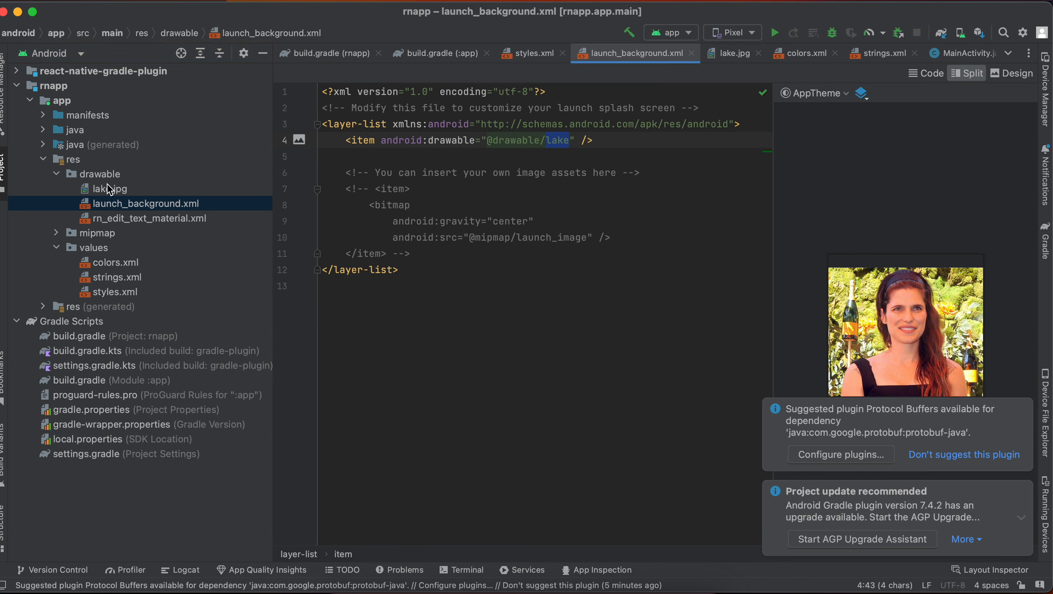
Step: Open MainActivity under com.rnapp and replace its anonymous splash exit listener with a lambda
click(43, 129)
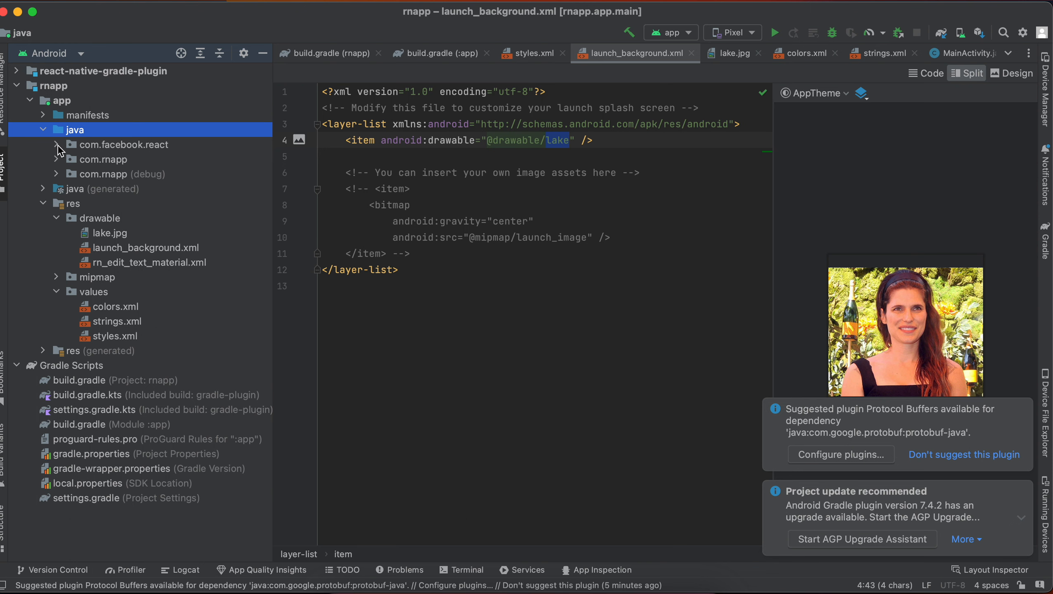
click(58, 159)
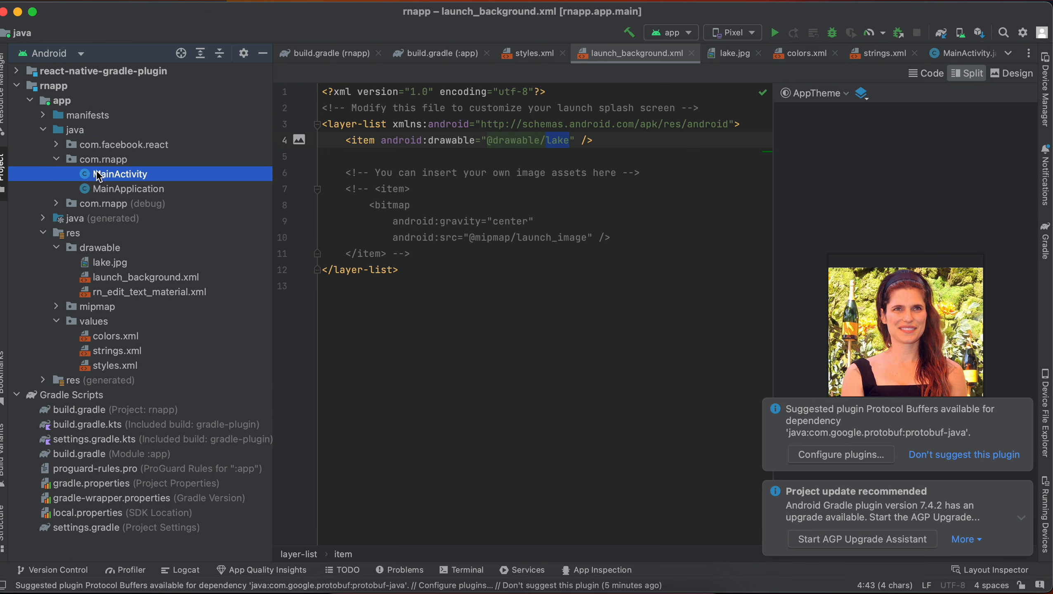
double_click(123, 174)
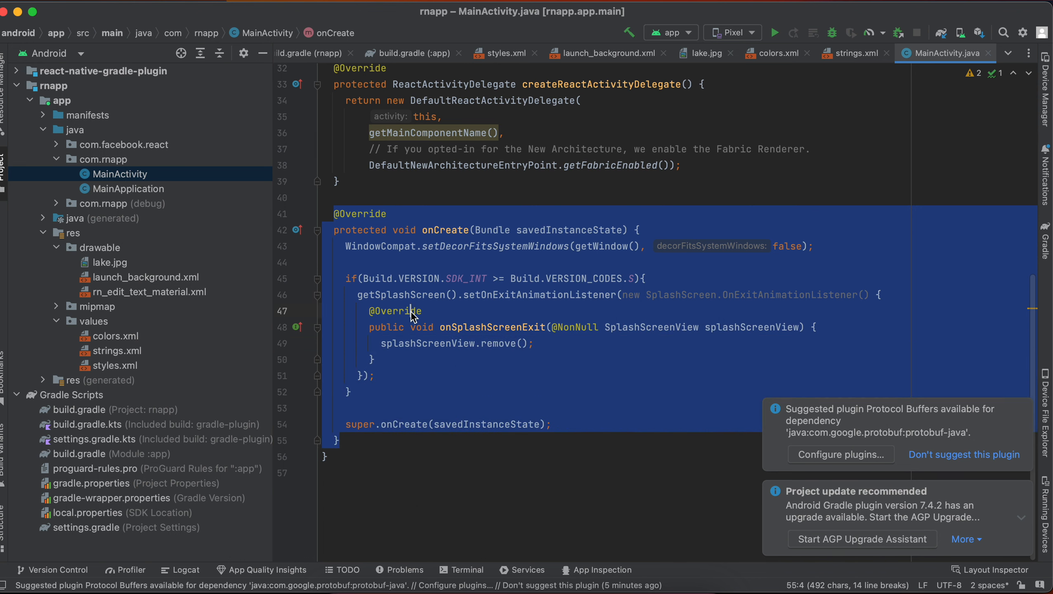
click(659, 287)
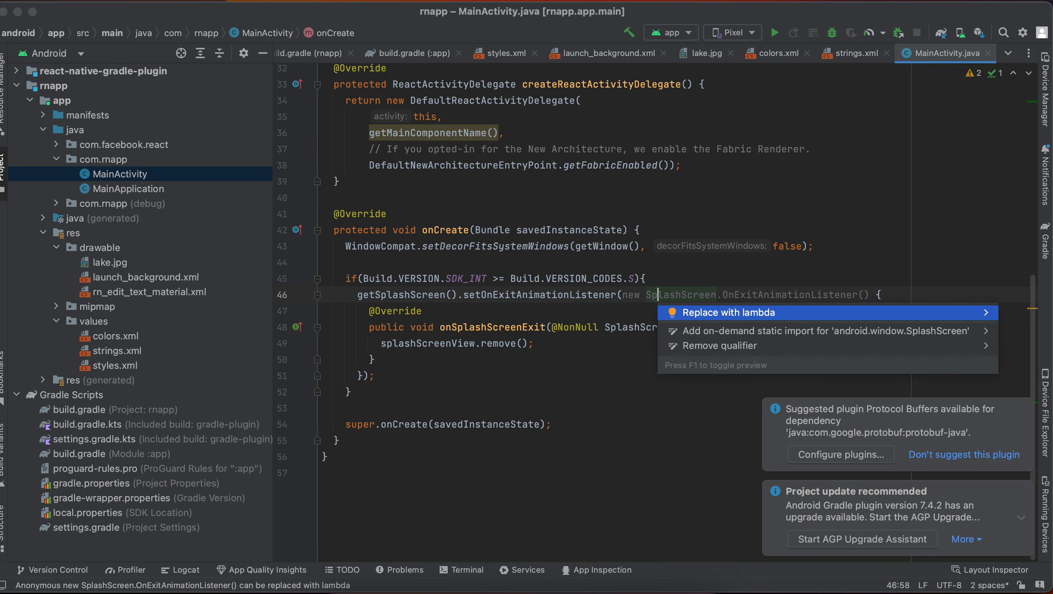
click(725, 312)
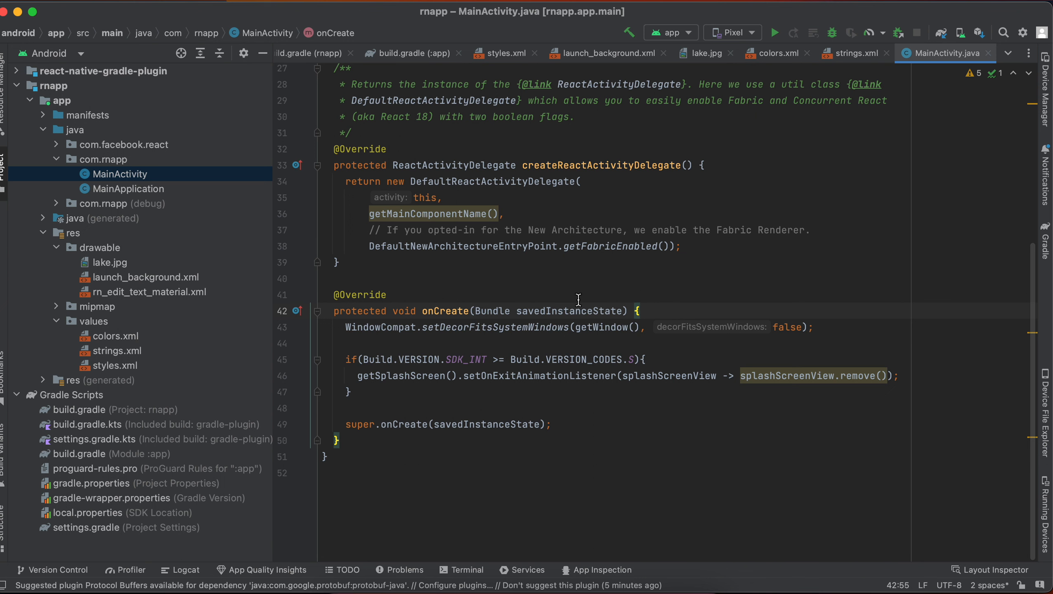
mouse_move(333, 297)
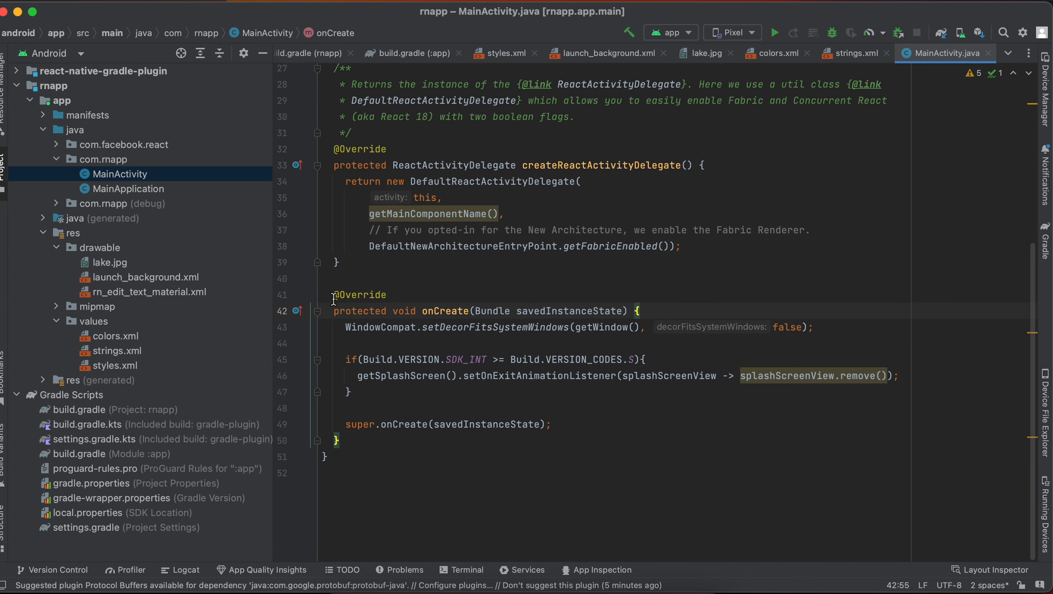